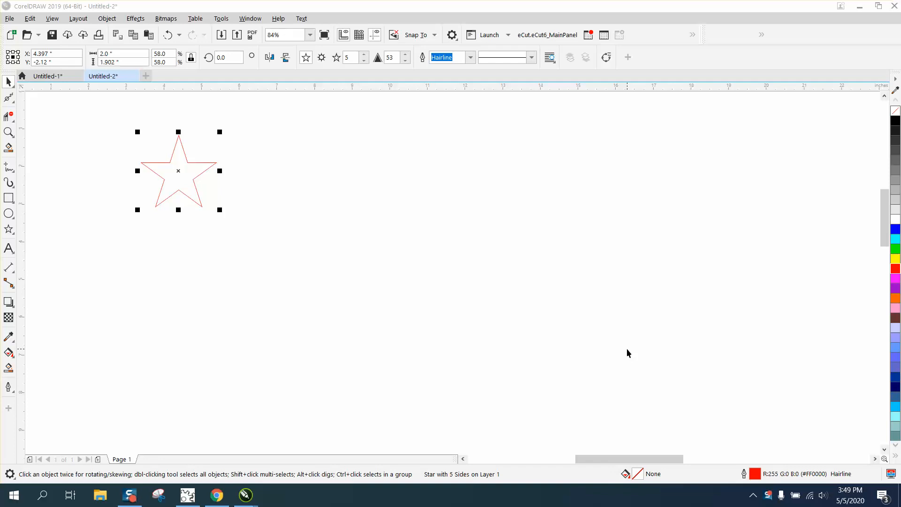
{"action": "mouse_move", "coordinate": [378, 224]}
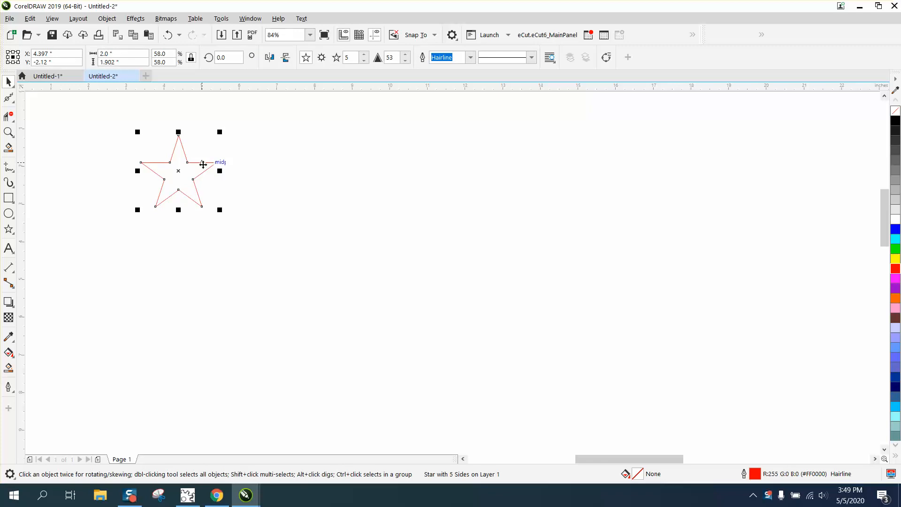
Try a dimension line between two previewed stars, then undo back to one 1.576-inch star
{"action": "left_click", "coordinate": [102, 75]}
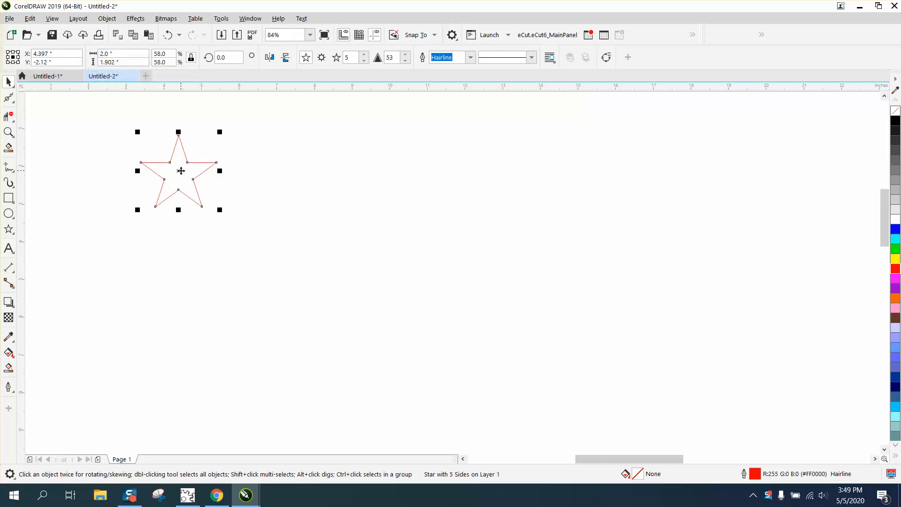
{"action": "mouse_move", "coordinate": [282, 135]}
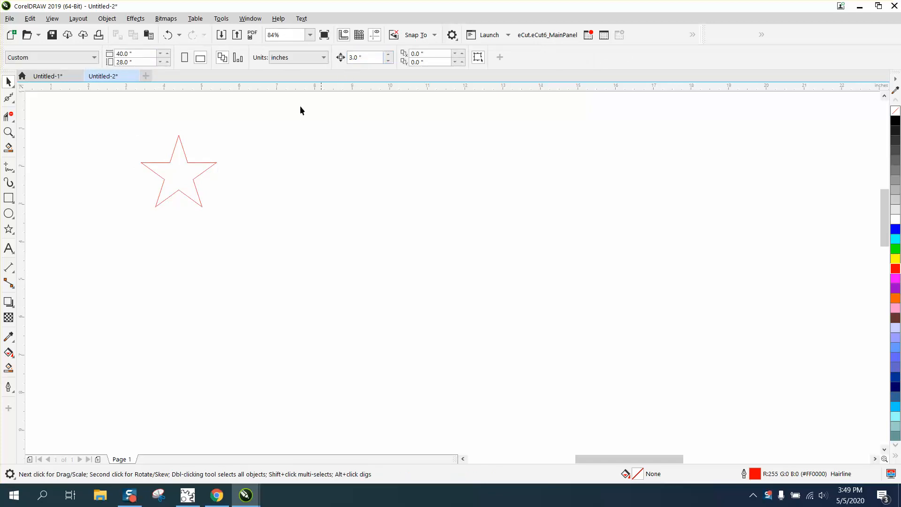
{"action": "left_click", "coordinate": [178, 171]}
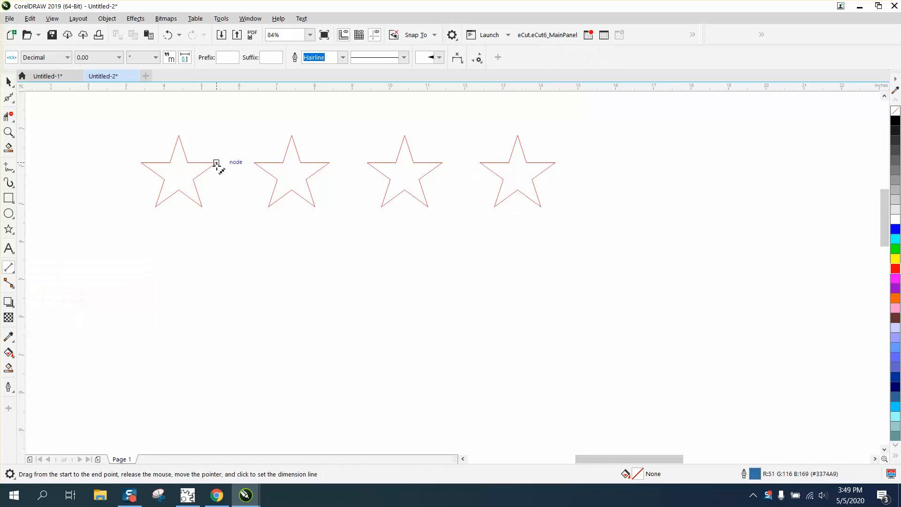
{"action": "left_click_drag", "start_coordinate": [216, 163], "coordinate": [251, 137]}
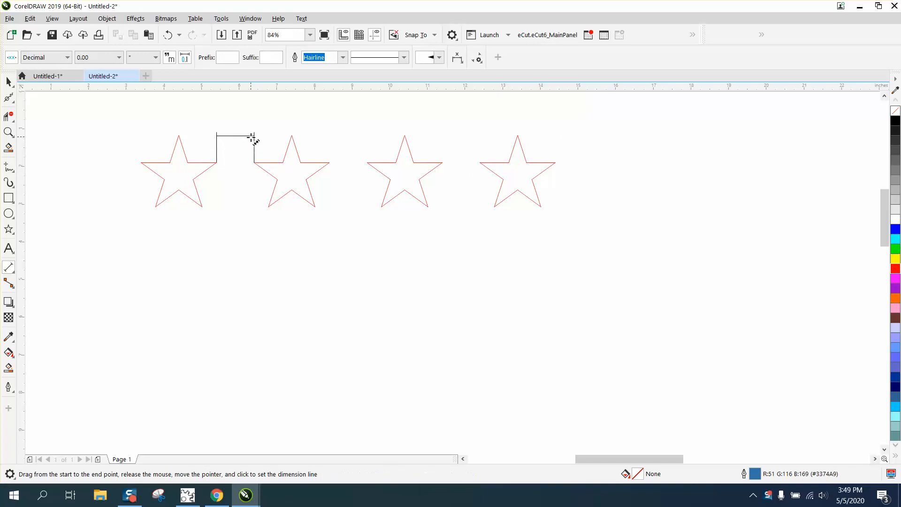
{"action": "left_click", "coordinate": [251, 141]}
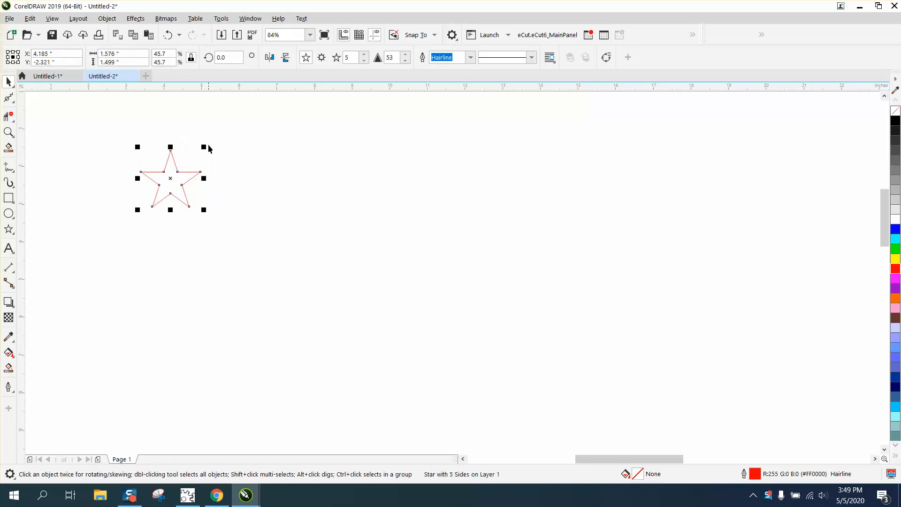
Deselect the star and enter 1.576+1 as the nudge distance, giving 2.576 inches
{"action": "left_click", "coordinate": [103, 75]}
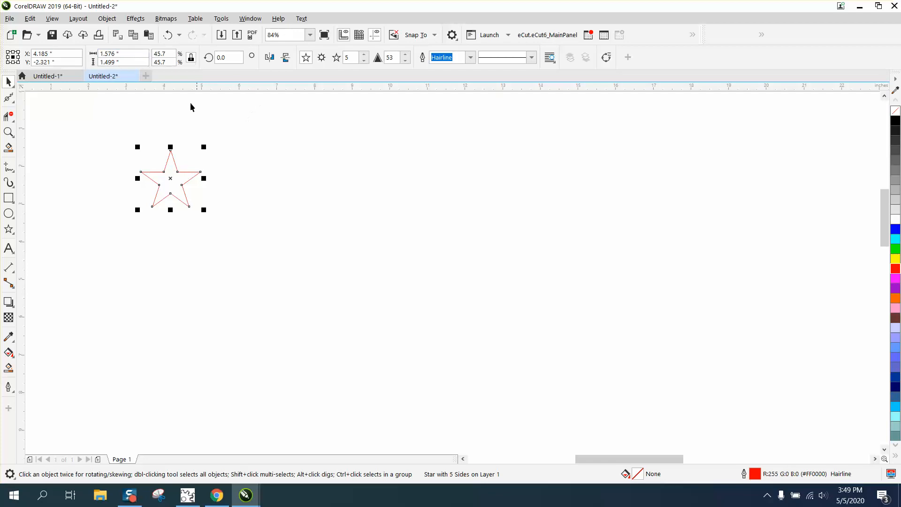
{"action": "mouse_move", "coordinate": [207, 126]}
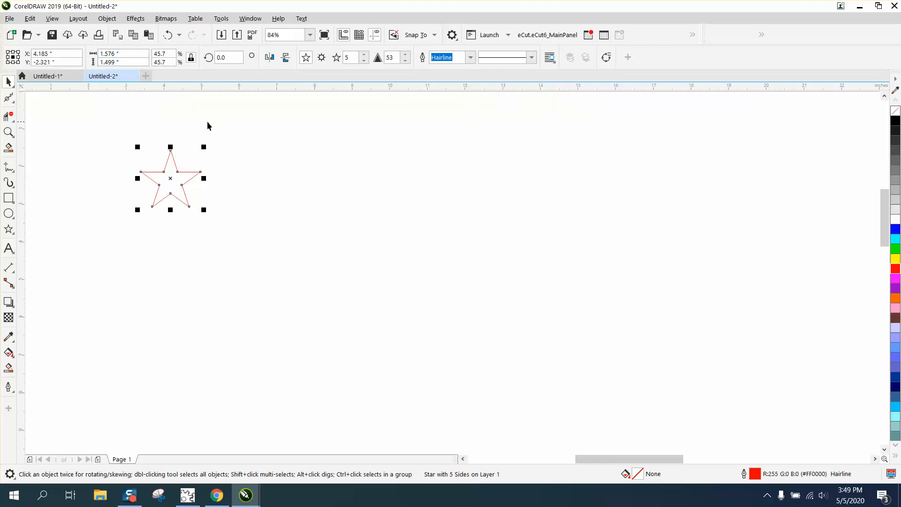
{"action": "left_click", "coordinate": [109, 53]}
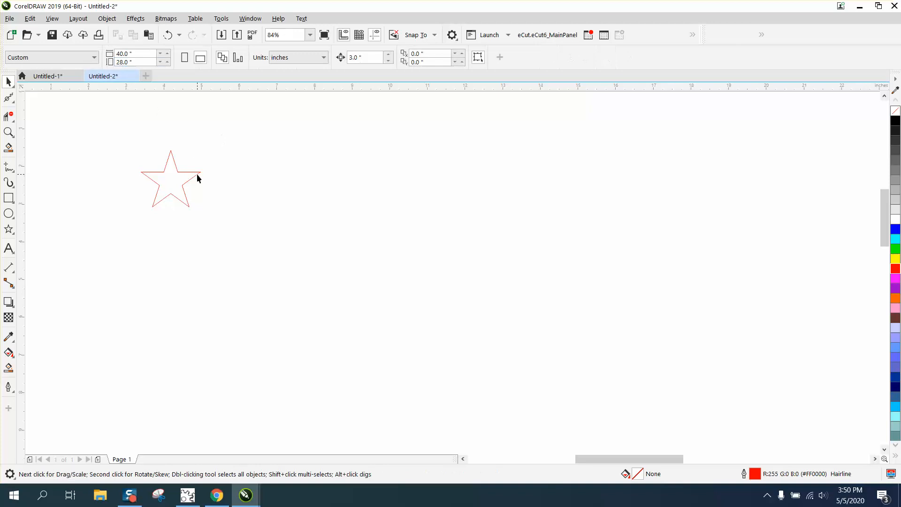
{"action": "left_click", "coordinate": [170, 178]}
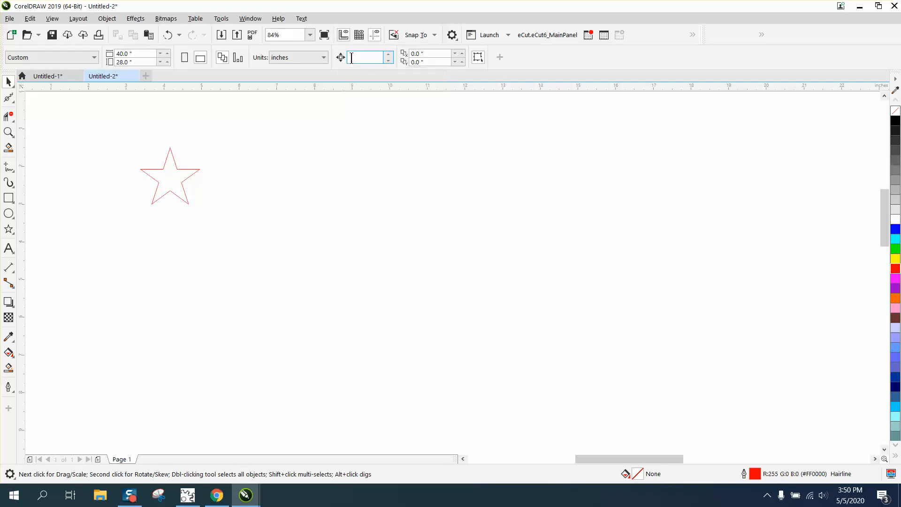
{"action": "type", "text": "1.576 \""}
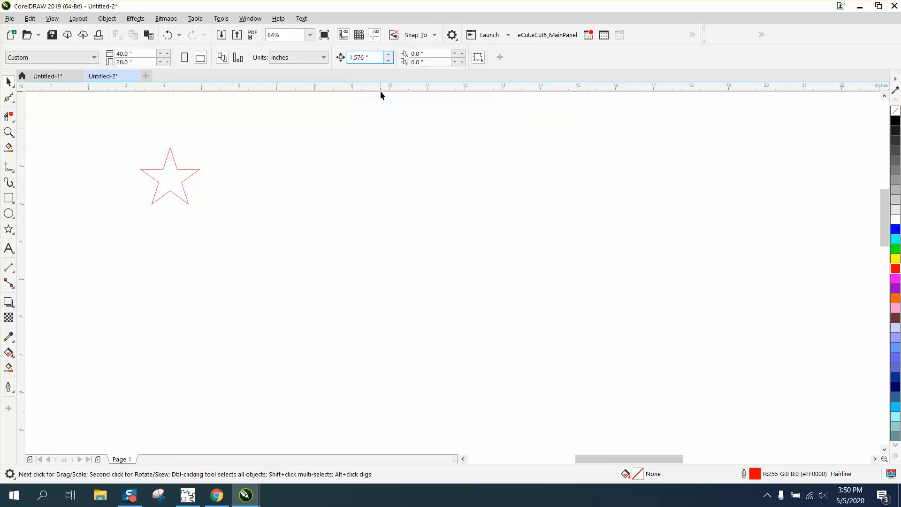
{"action": "left_click", "coordinate": [365, 57]}
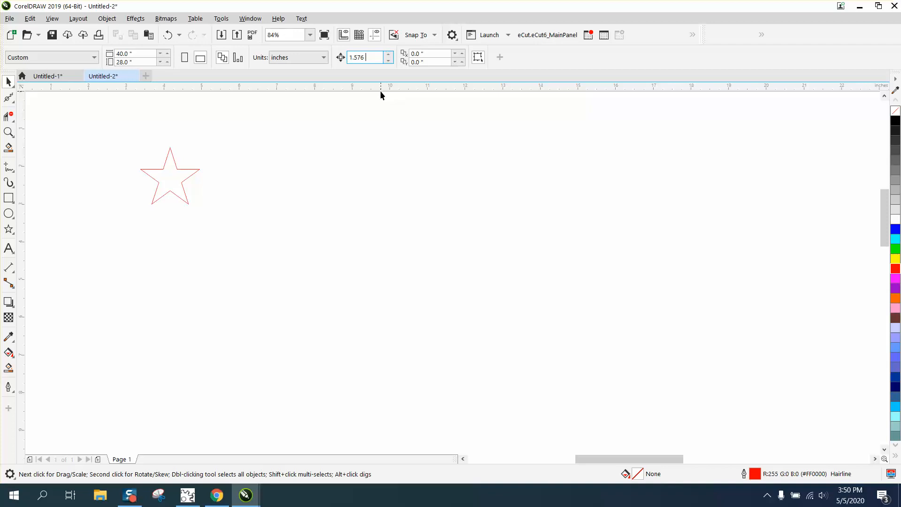
{"action": "type", "text": "+1"}
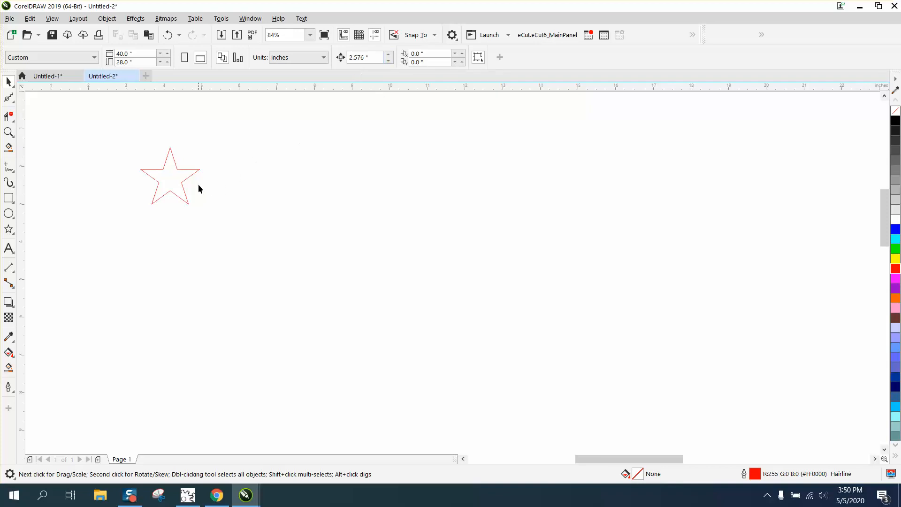
{"action": "left_click", "coordinate": [169, 175]}
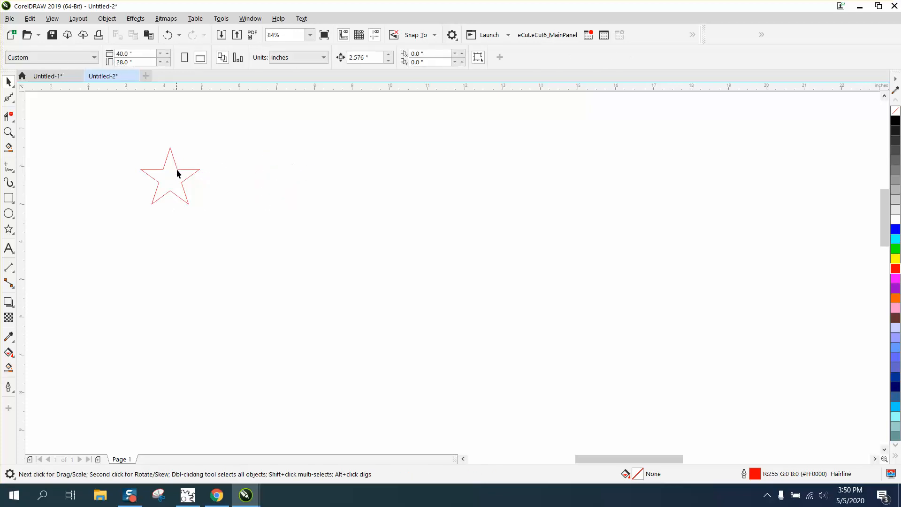
Move the star mid-page and step-and-repeat 4 copies to the right, 1.0" apart
{"action": "left_click_drag", "start_coordinate": [170, 175], "coordinate": [273, 237]}
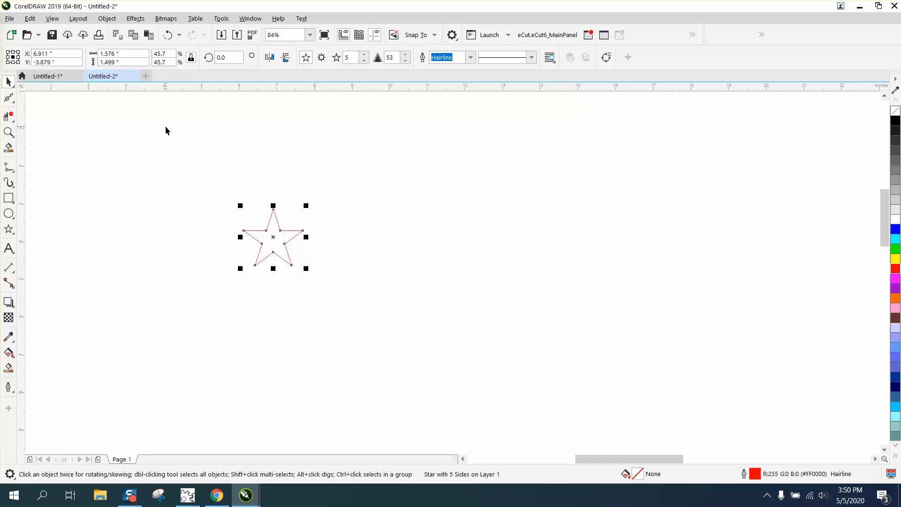
{"action": "mouse_move", "coordinate": [161, 188]}
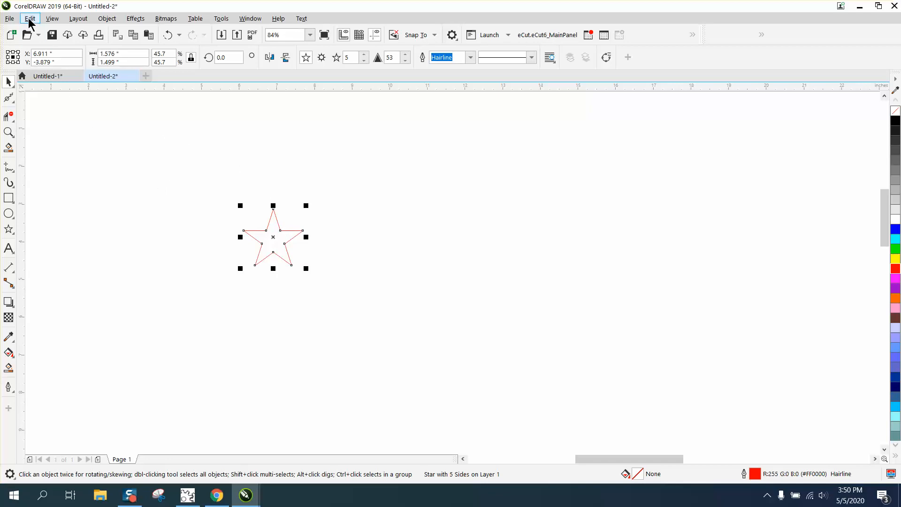
{"action": "left_click", "coordinate": [29, 18]}
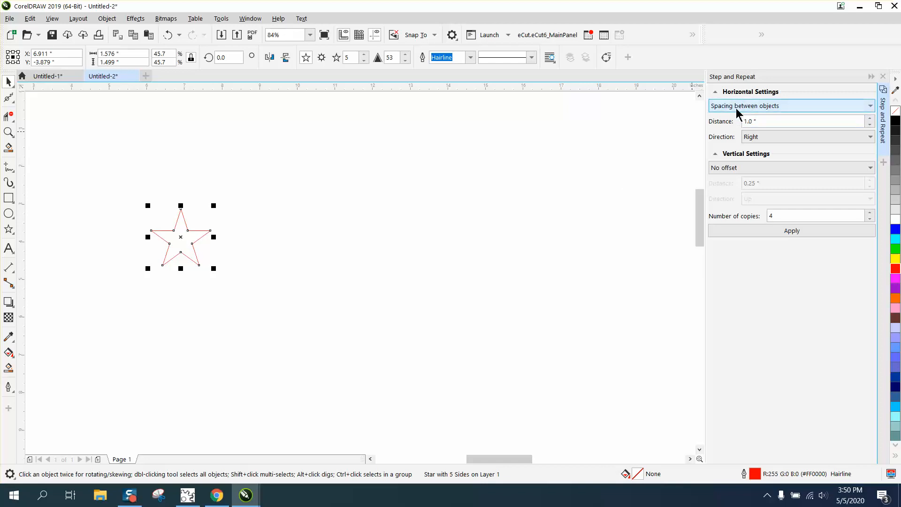
{"action": "mouse_move", "coordinate": [854, 113]}
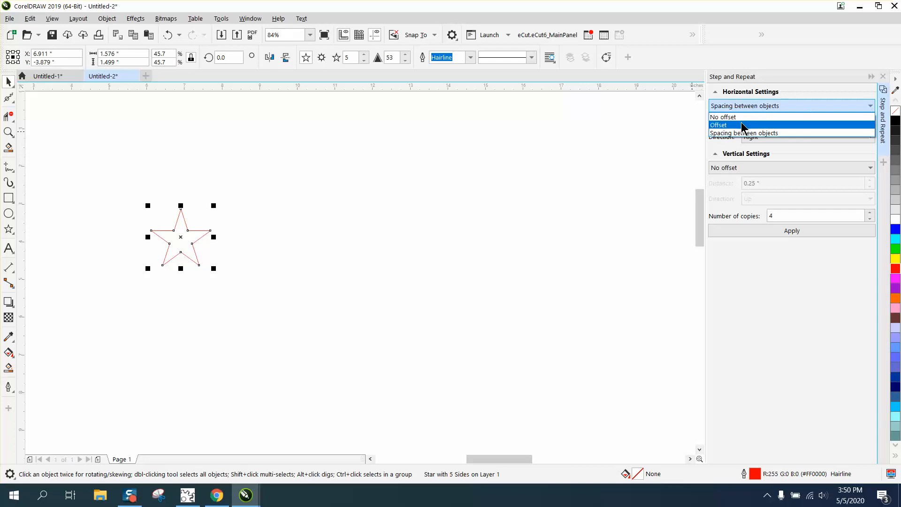
{"action": "left_click", "coordinate": [744, 133]}
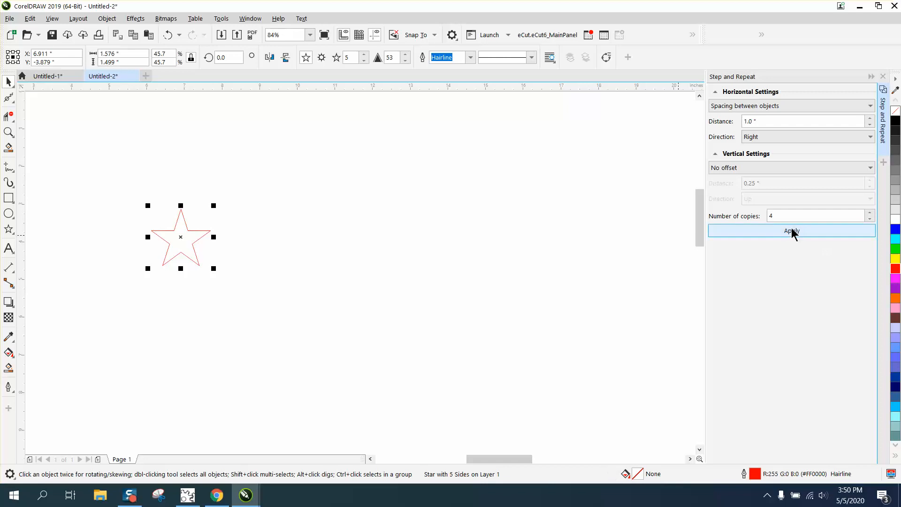
{"action": "left_click", "coordinate": [811, 216]}
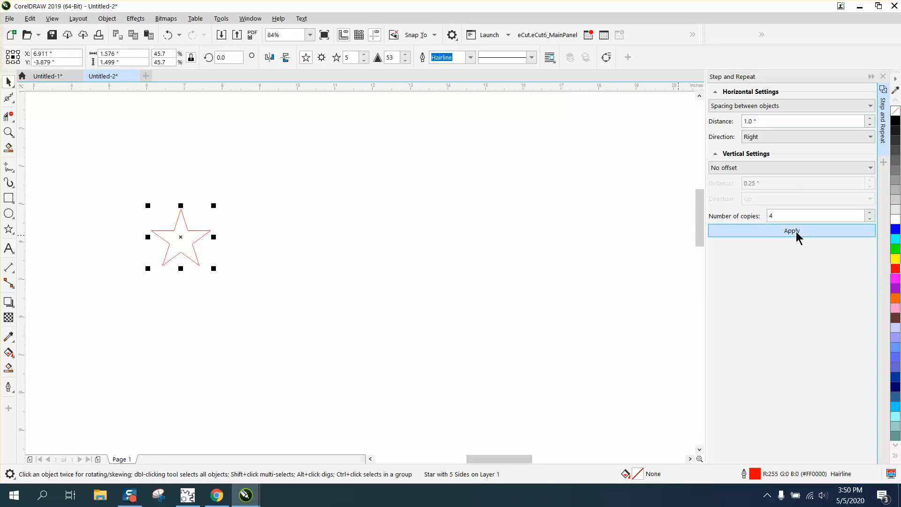
{"action": "left_click", "coordinate": [791, 230]}
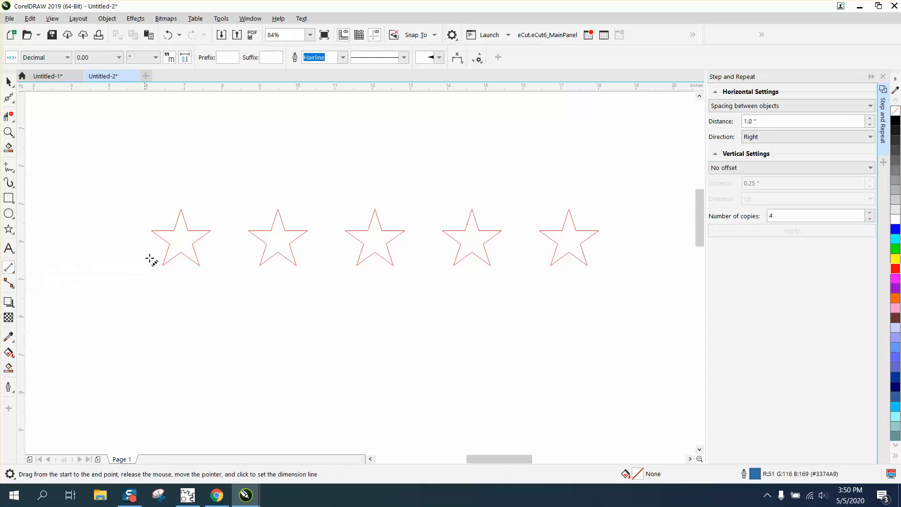
Dimension the gap between the first two stars at 1.00" and zoom in on it
{"action": "left_click_drag", "start_coordinate": [149, 230], "coordinate": [247, 230]}
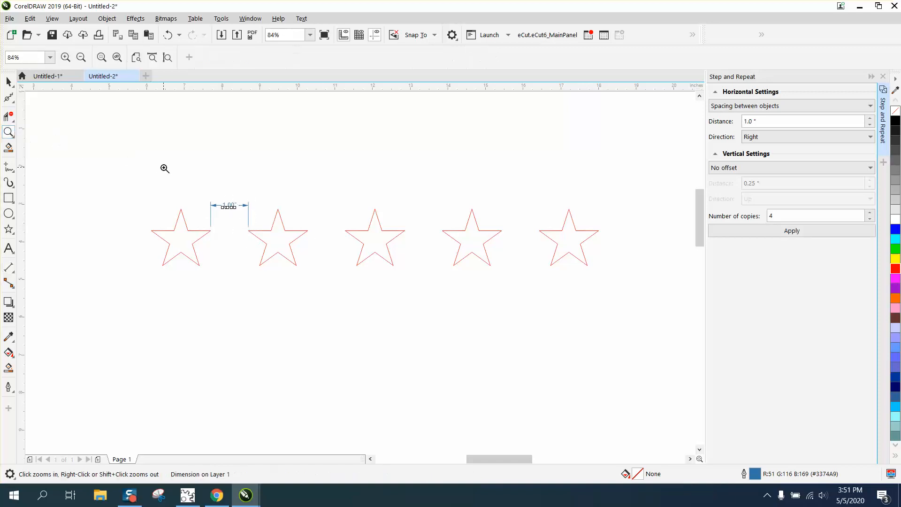
{"action": "left_click", "coordinate": [164, 168]}
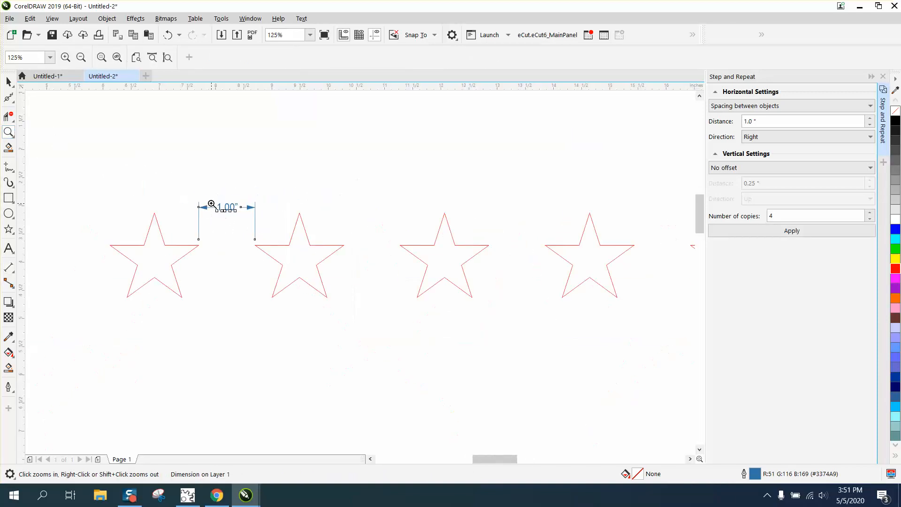